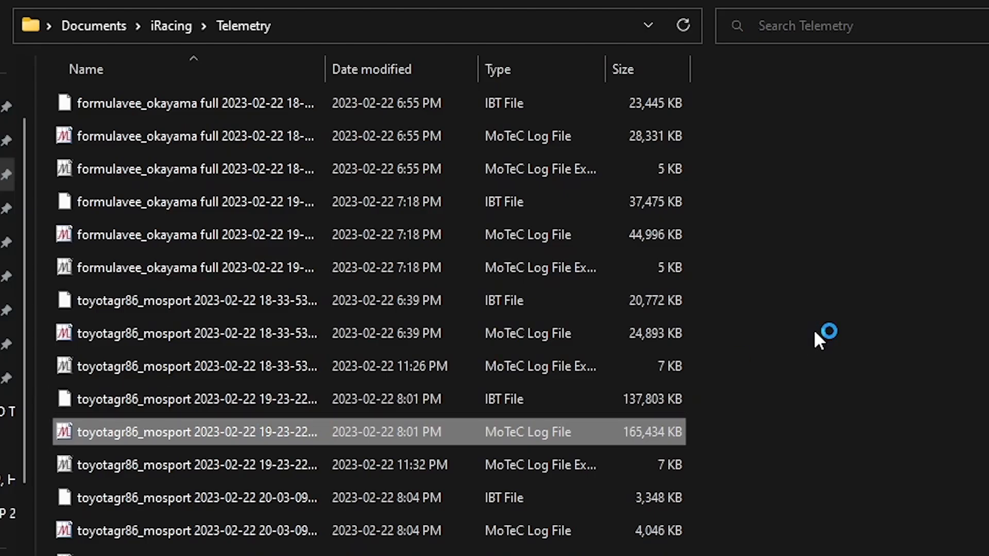
- Open the 165,434 KB toyotagr86_mosport MoTeC log from the iRacing Telemetry folder
double_click(196, 433)
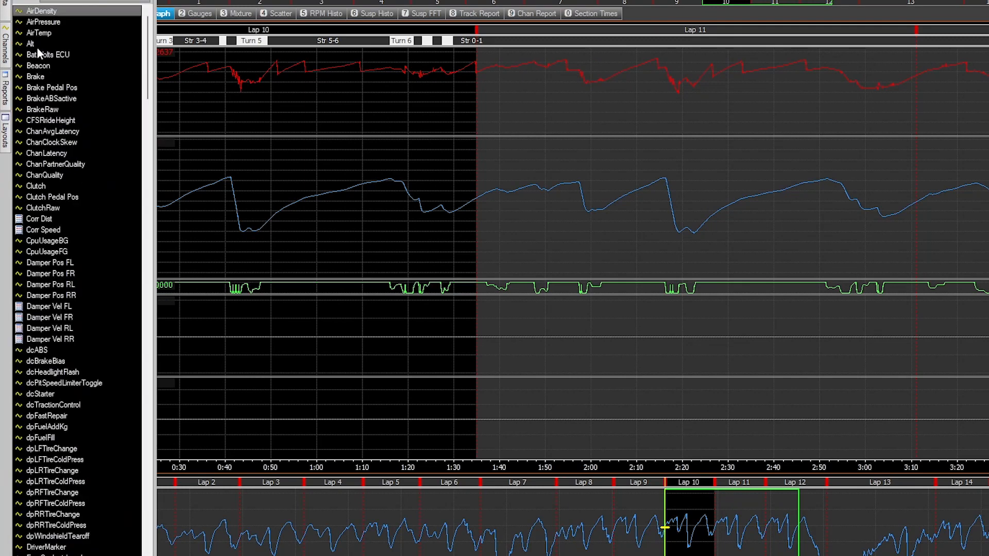
mouse_move(47, 112)
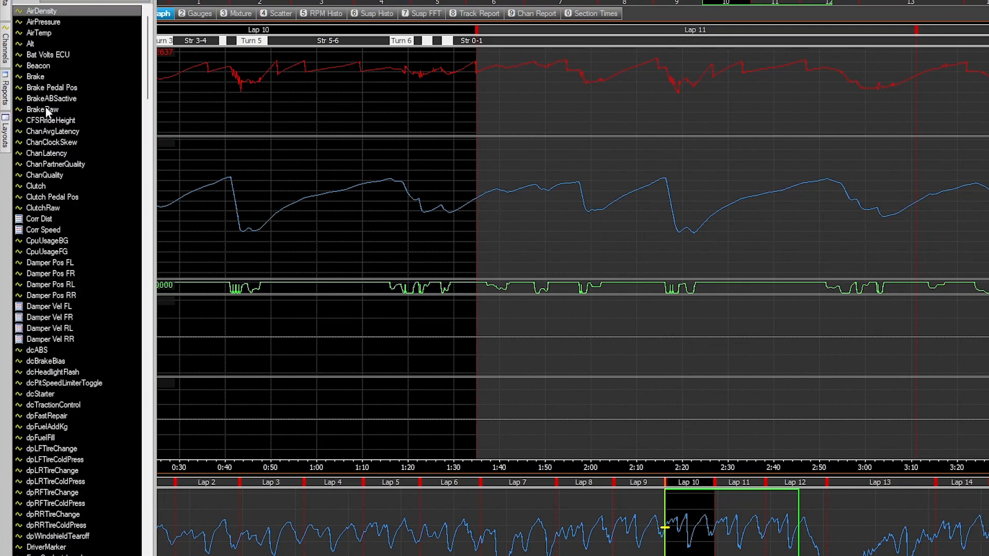
- Add the SteeringWheelAngle channel from the Channels list as a trace on the lap graph
scroll(down, 3)
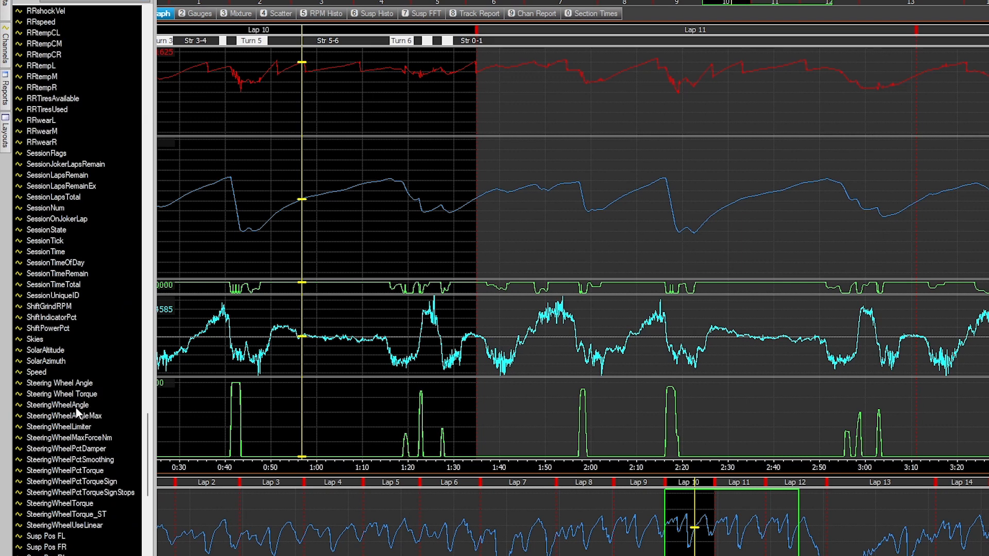
click(60, 404)
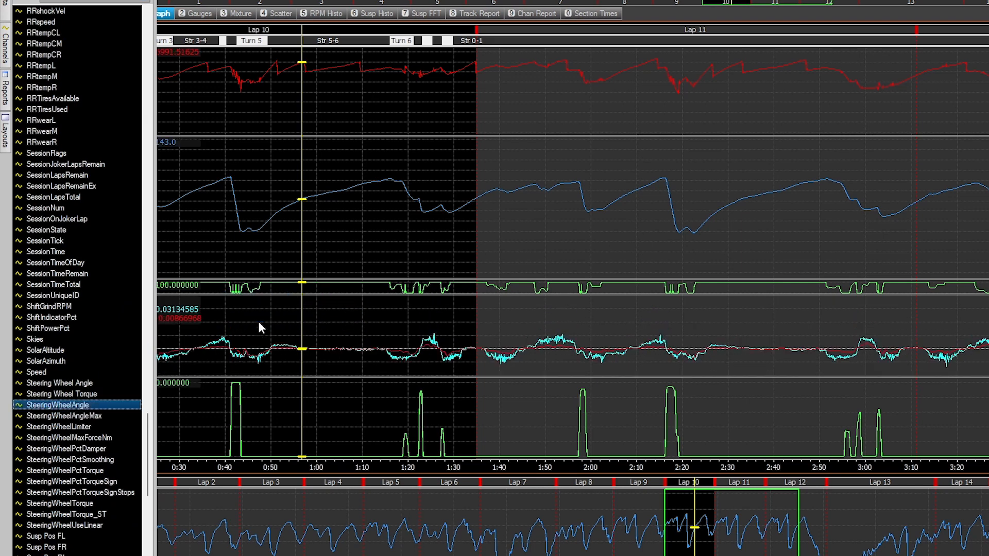